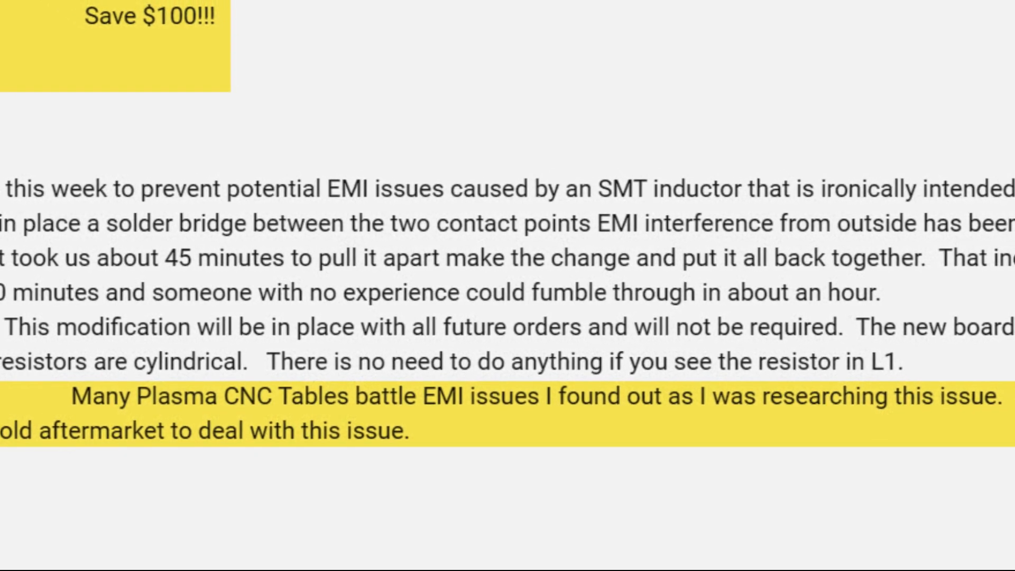
scroll("down", 3)
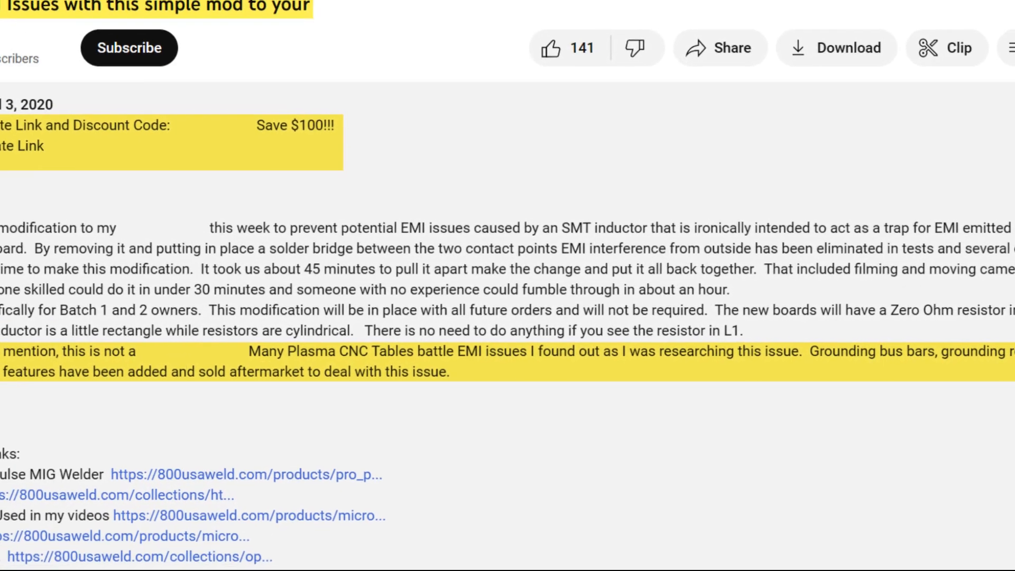
scroll("up", 3)
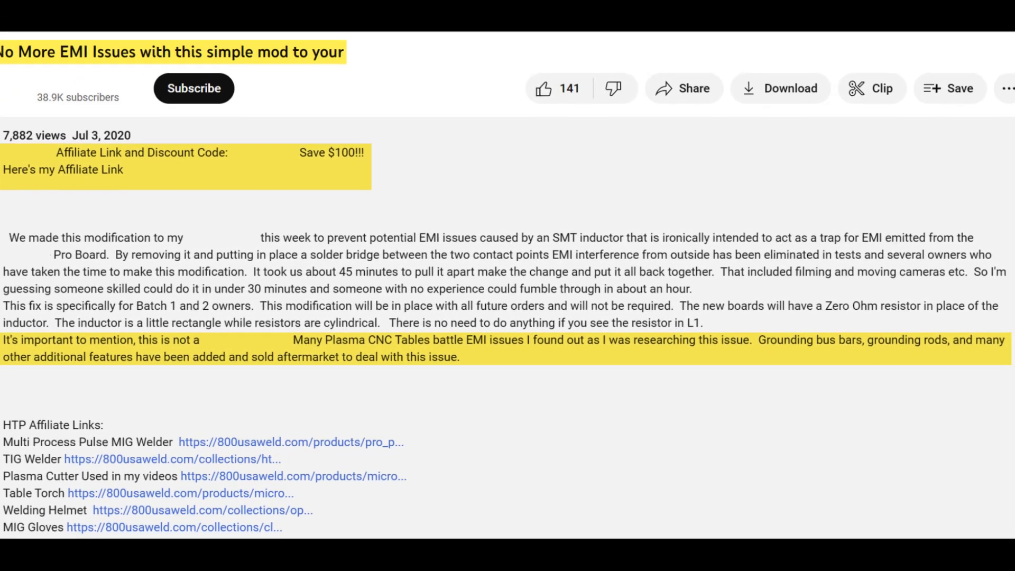